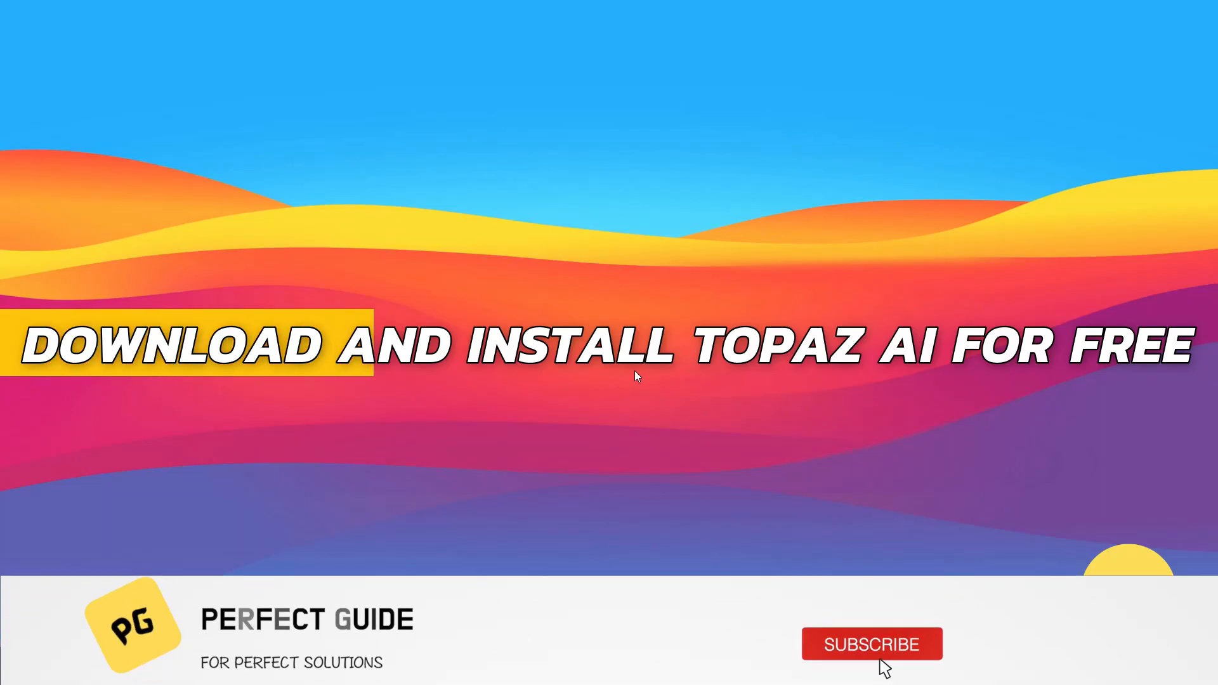
Reach the Topaz Labs homepage from the 'topaz ai' Google results and clear the stray text selection
{"action": "left_click", "coordinate": [871, 644]}
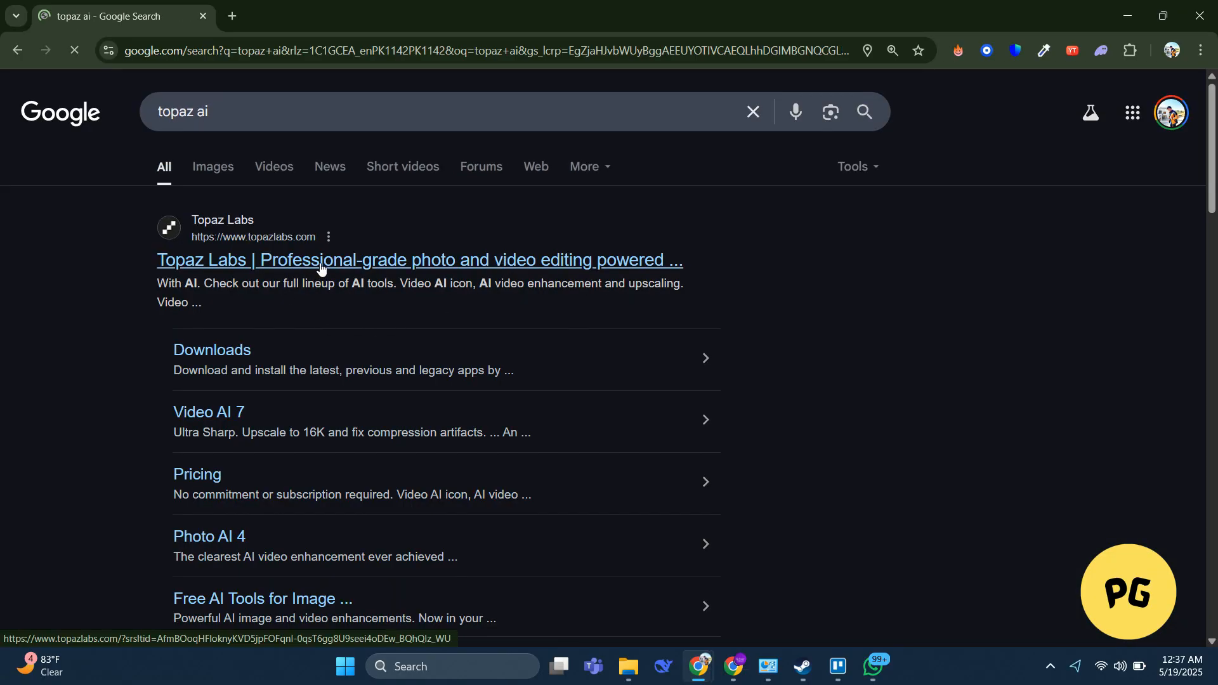
{"action": "left_click", "coordinate": [418, 259]}
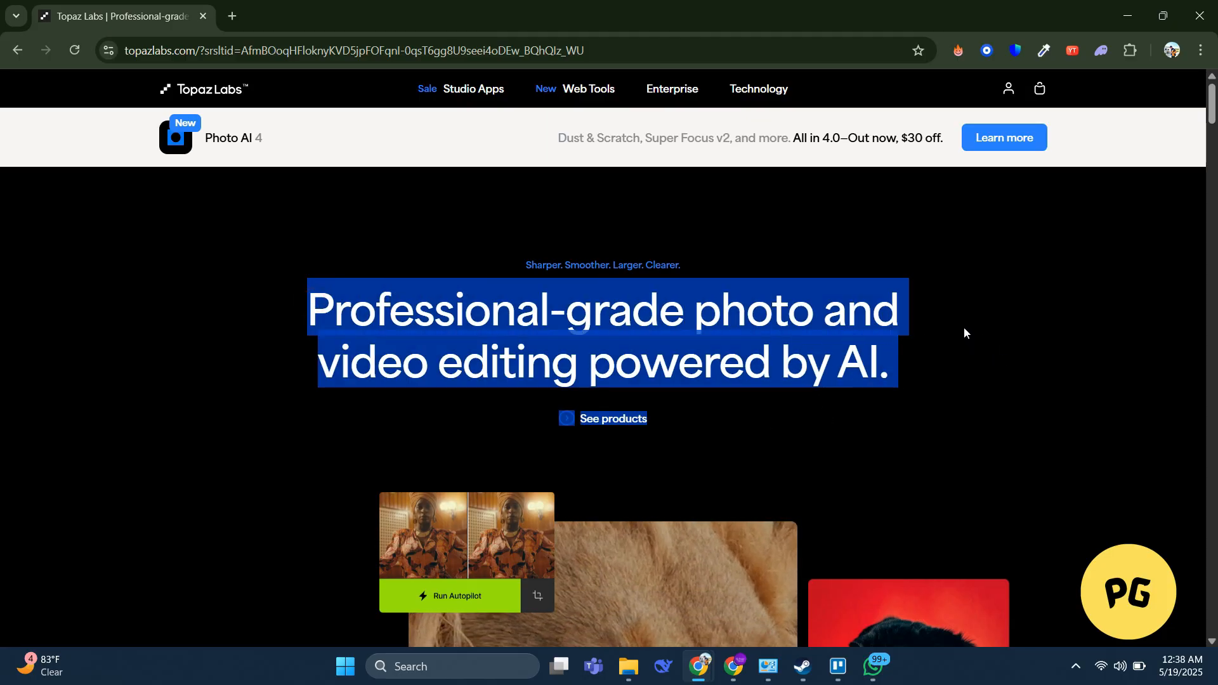
{"action": "left_click", "coordinate": [954, 333]}
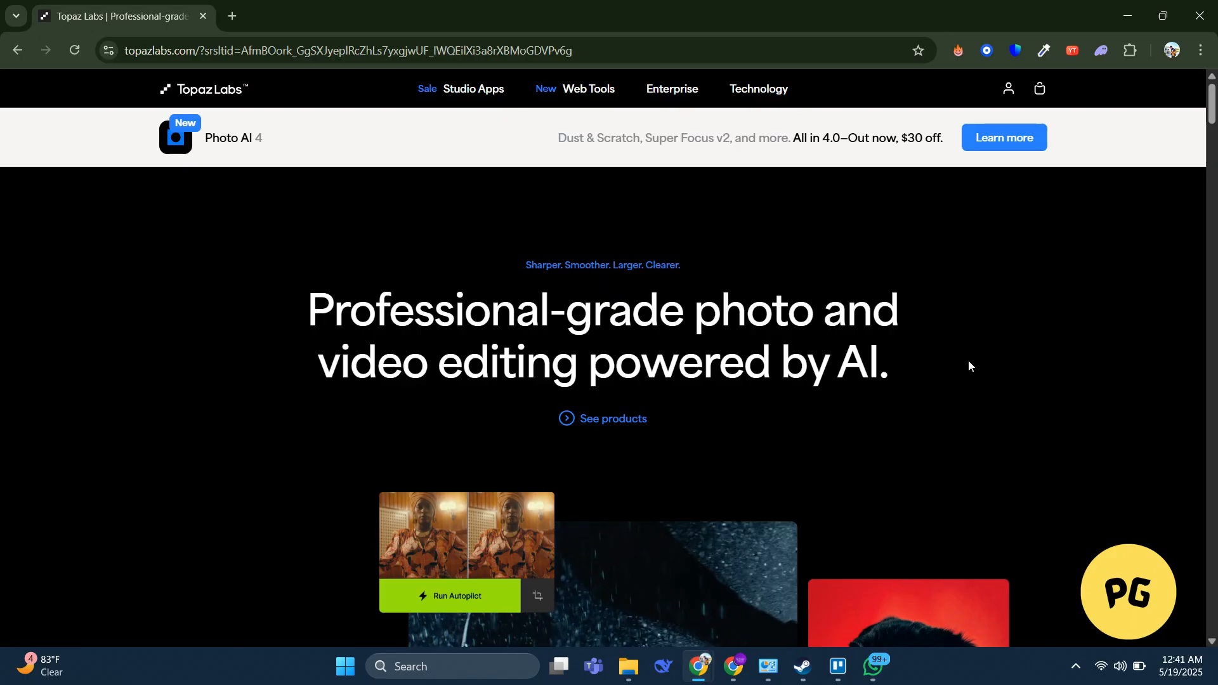
Go to the Downloads page via the Studio Apps menu
{"action": "left_click", "coordinate": [473, 89]}
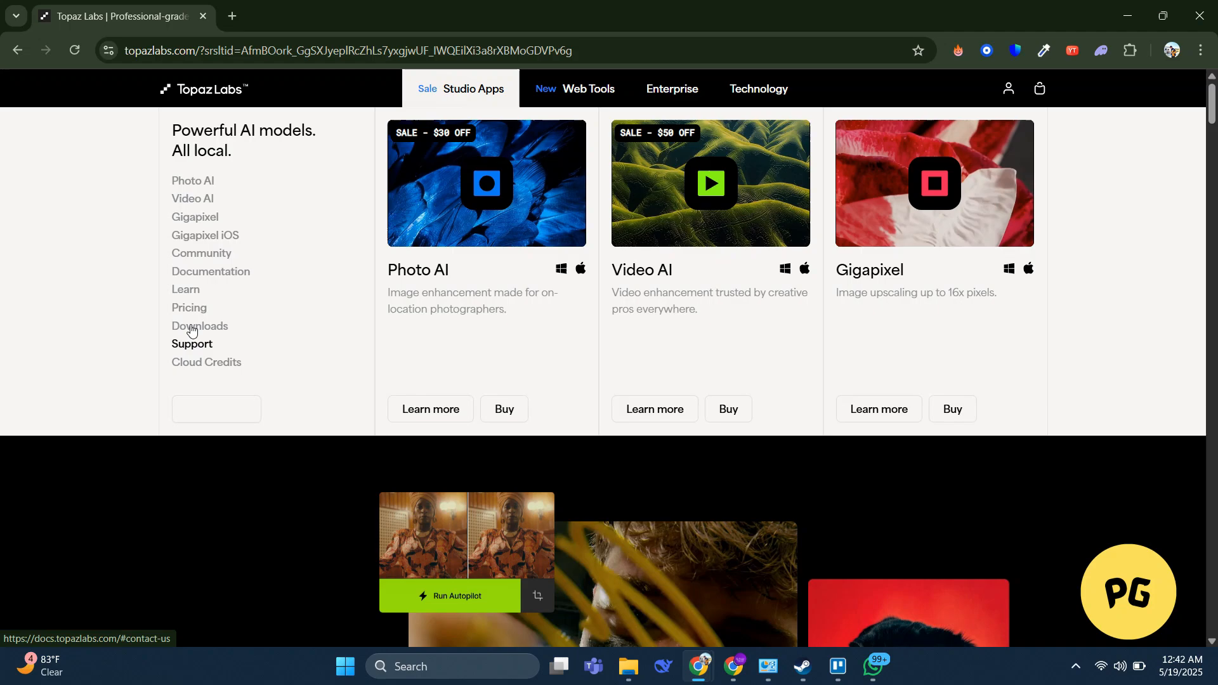
{"action": "left_click", "coordinate": [200, 325]}
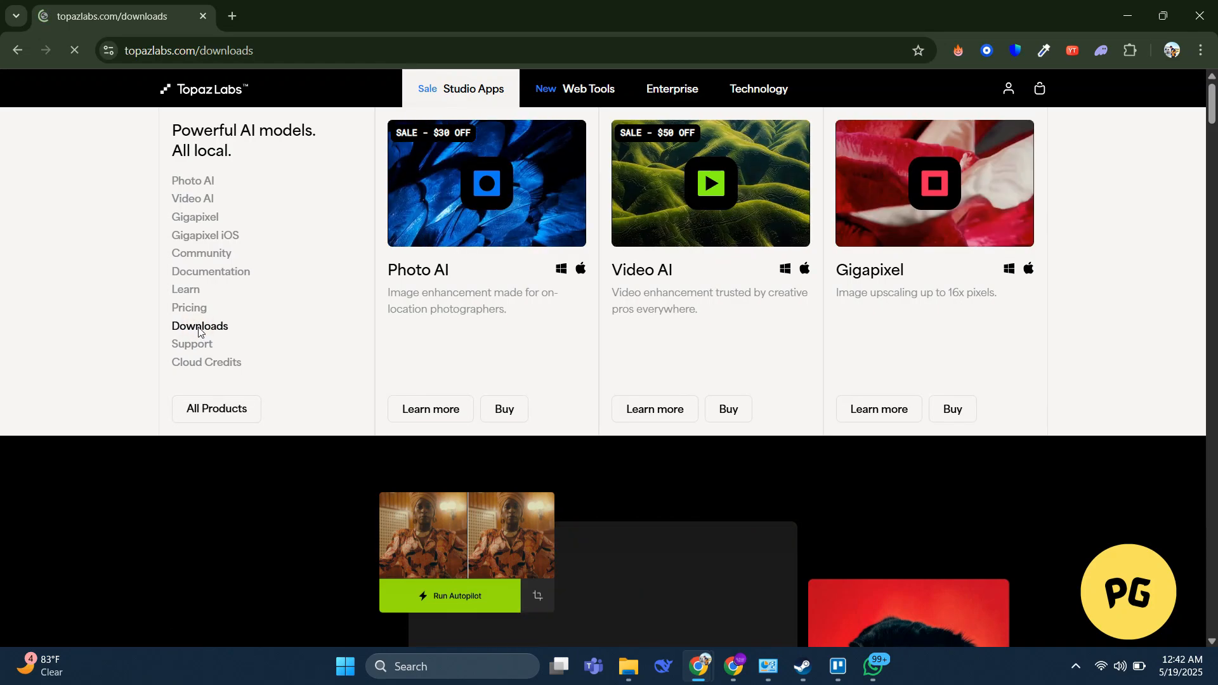
Dismiss the Studio Apps menu and scroll the Downloads page to the Video AI 7 v7.0.0 card
{"action": "left_click", "coordinate": [199, 326]}
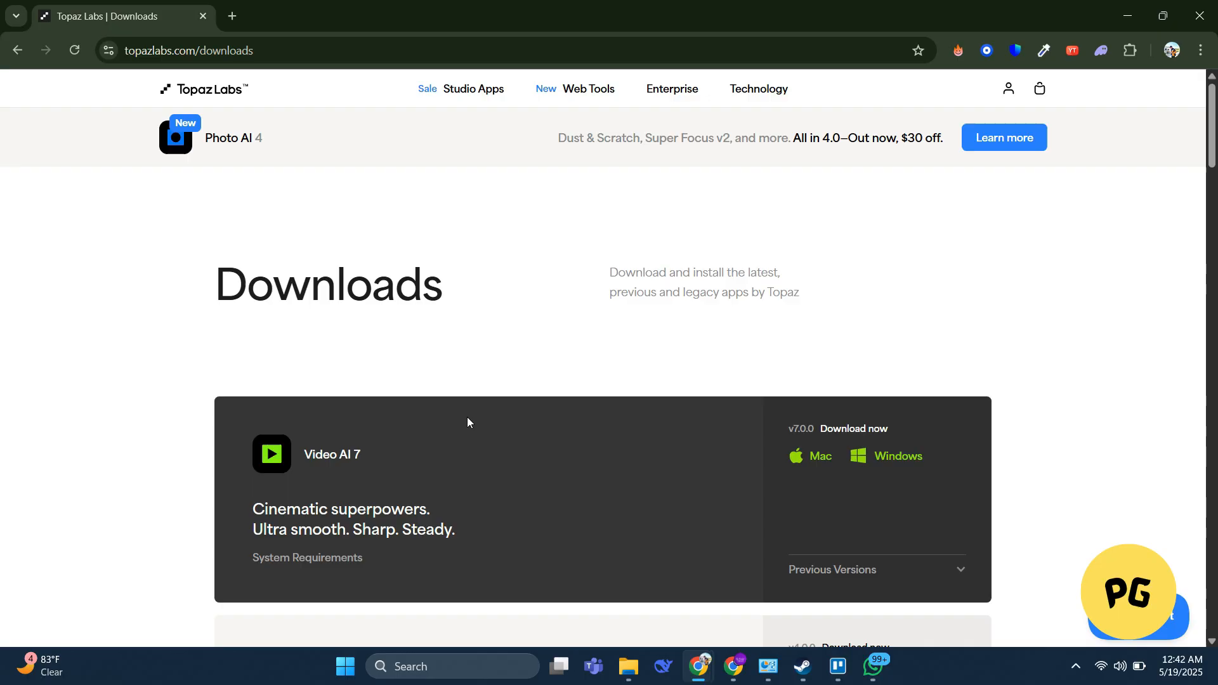
{"action": "scroll", "scroll_direction": "down", "scroll_amount": 3}
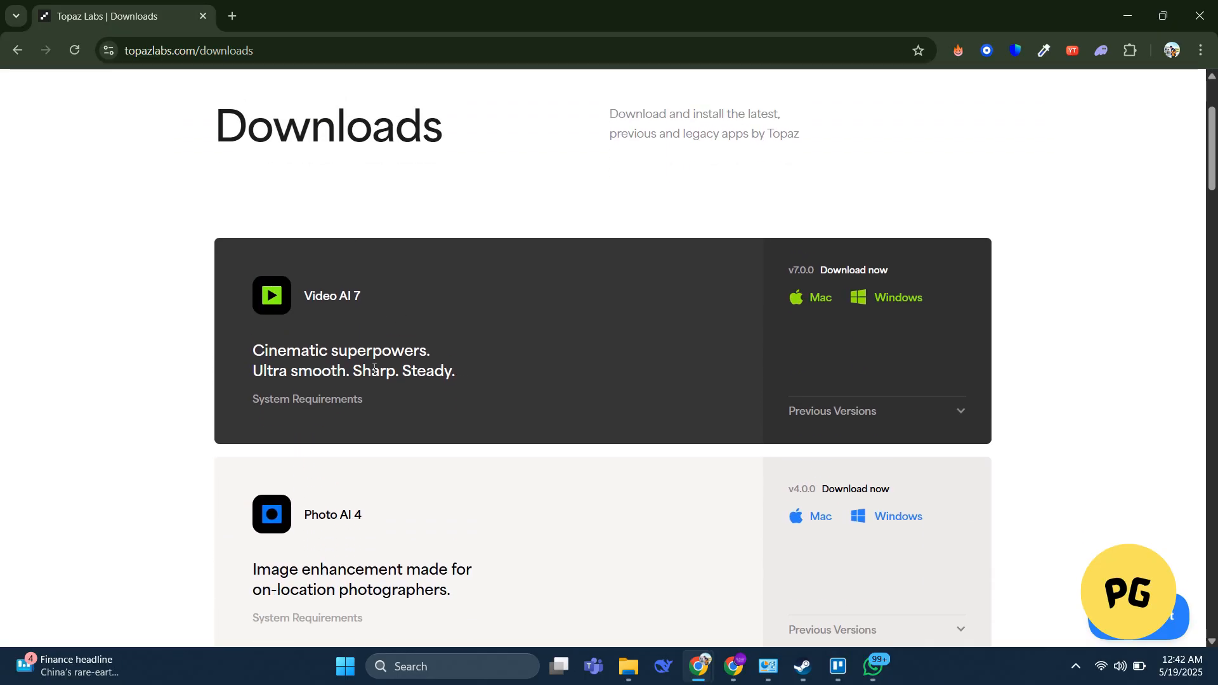
{"action": "scroll", "scroll_direction": "down", "scroll_amount": 3}
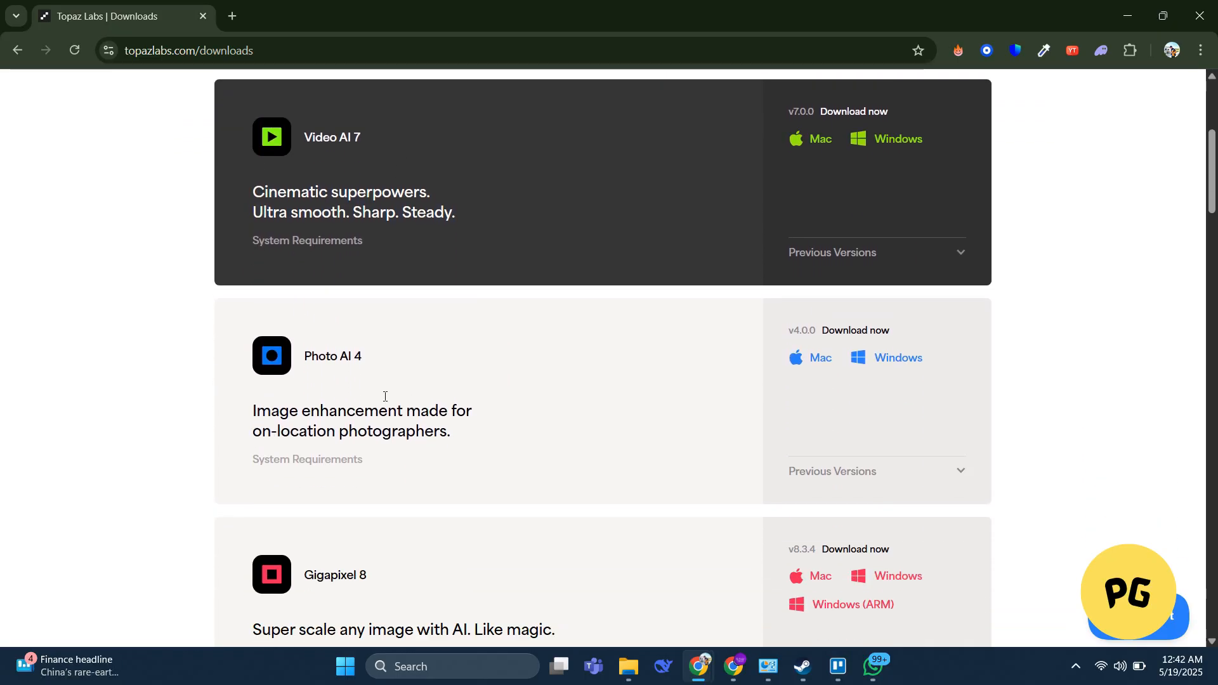
{"action": "left_click", "coordinate": [484, 437]}
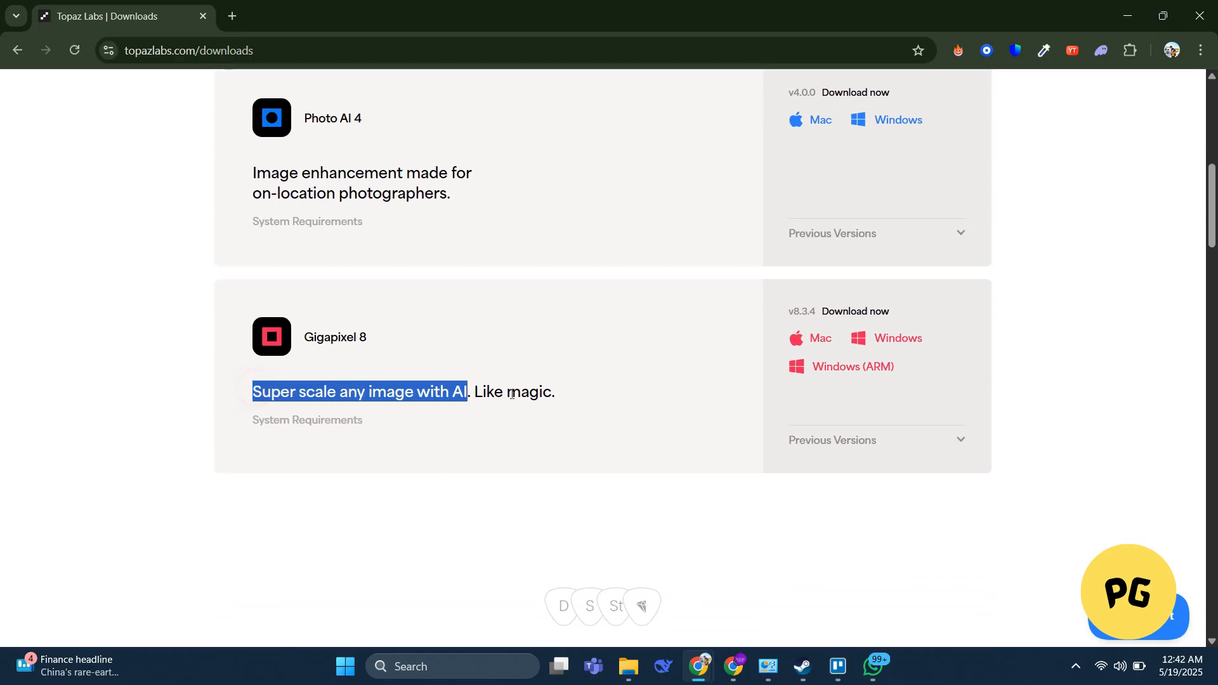
{"action": "scroll", "scroll_direction": "up", "scroll_amount": 3}
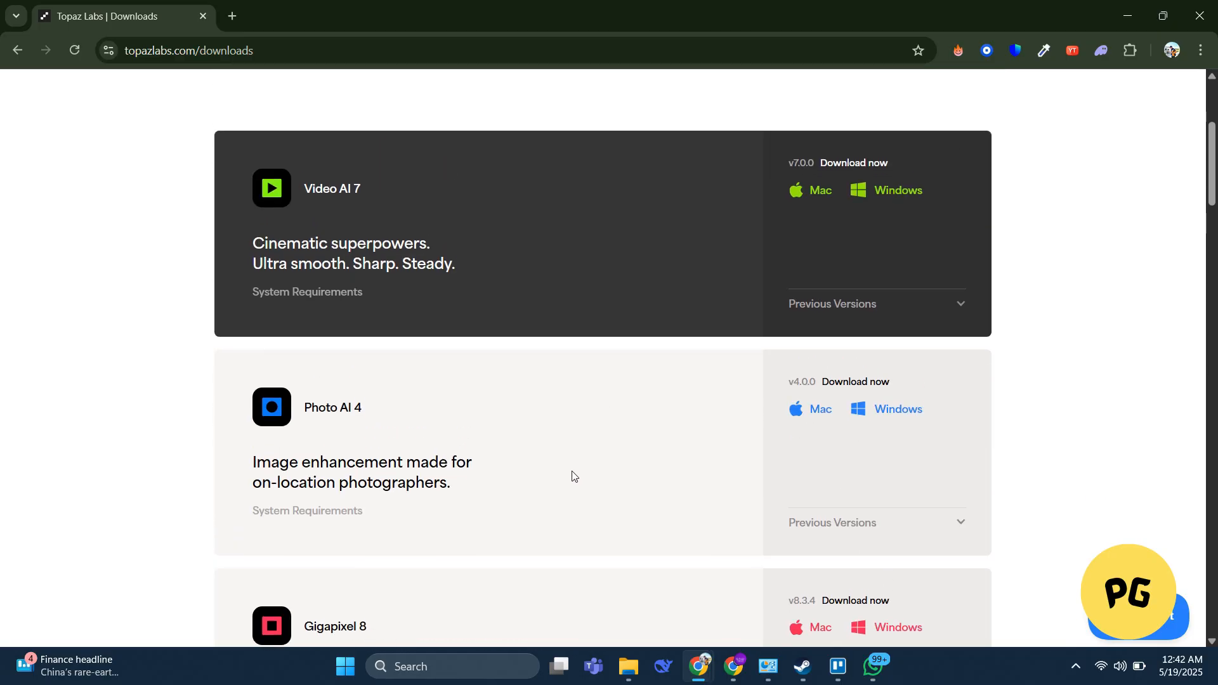
{"action": "scroll", "scroll_direction": "down", "scroll_amount": 3}
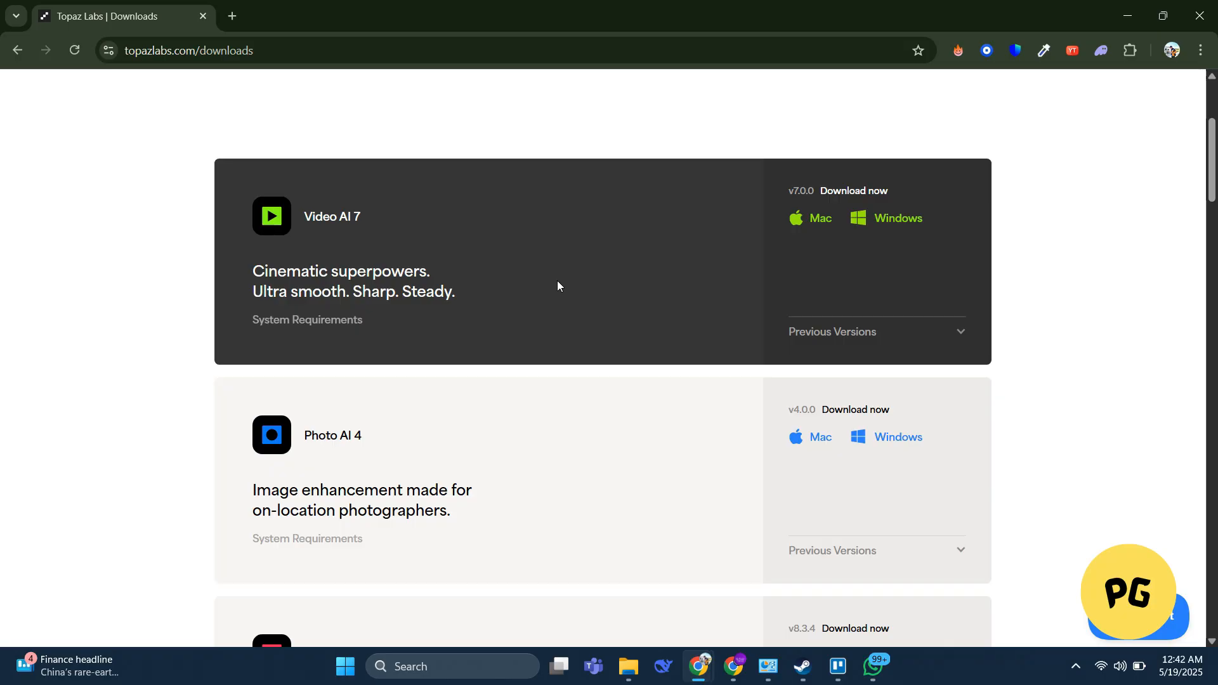
{"action": "scroll", "scroll_direction": "down", "scroll_amount": 3}
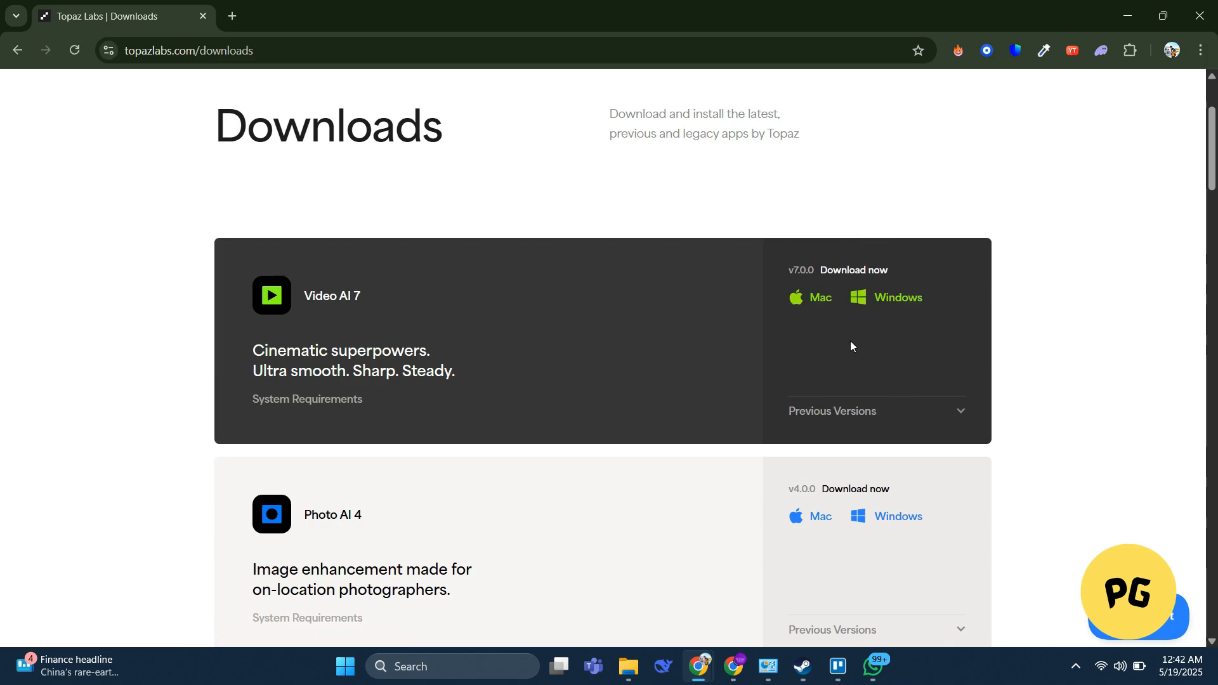
{"action": "mouse_move", "coordinate": [818, 297]}
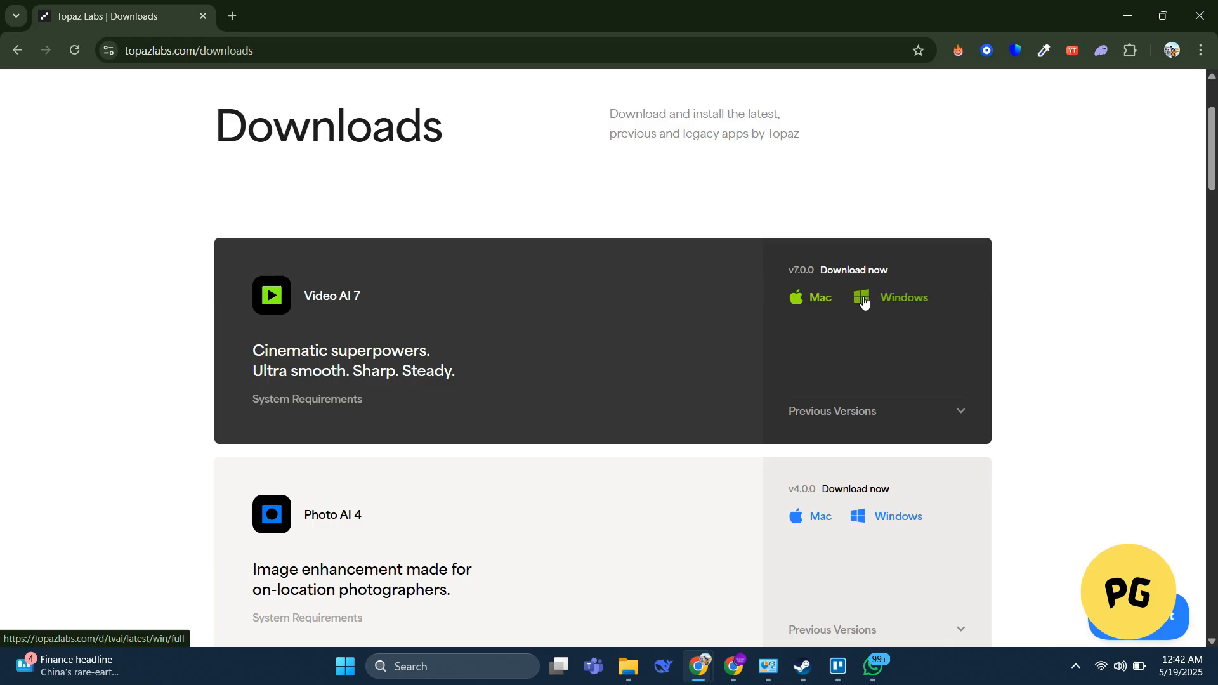
Download the Video AI 7 Windows installer, keeping the unverified file anyway
{"action": "left_click", "coordinate": [903, 298]}
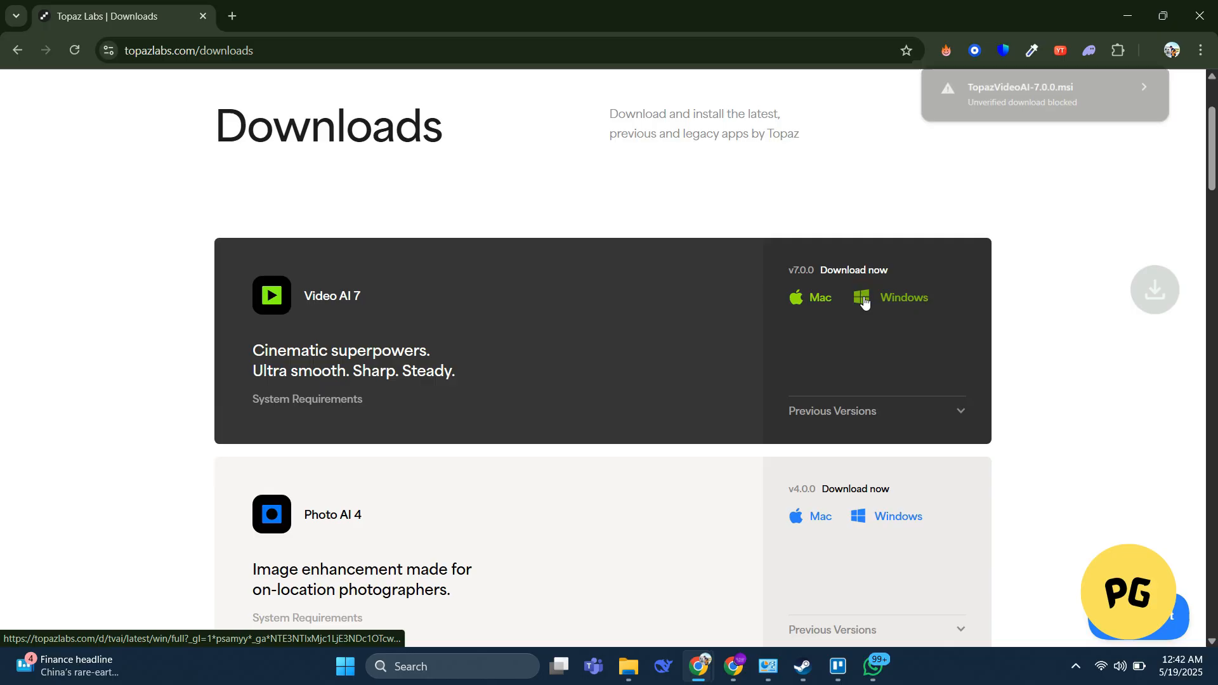
{"action": "left_click", "coordinate": [1141, 49]}
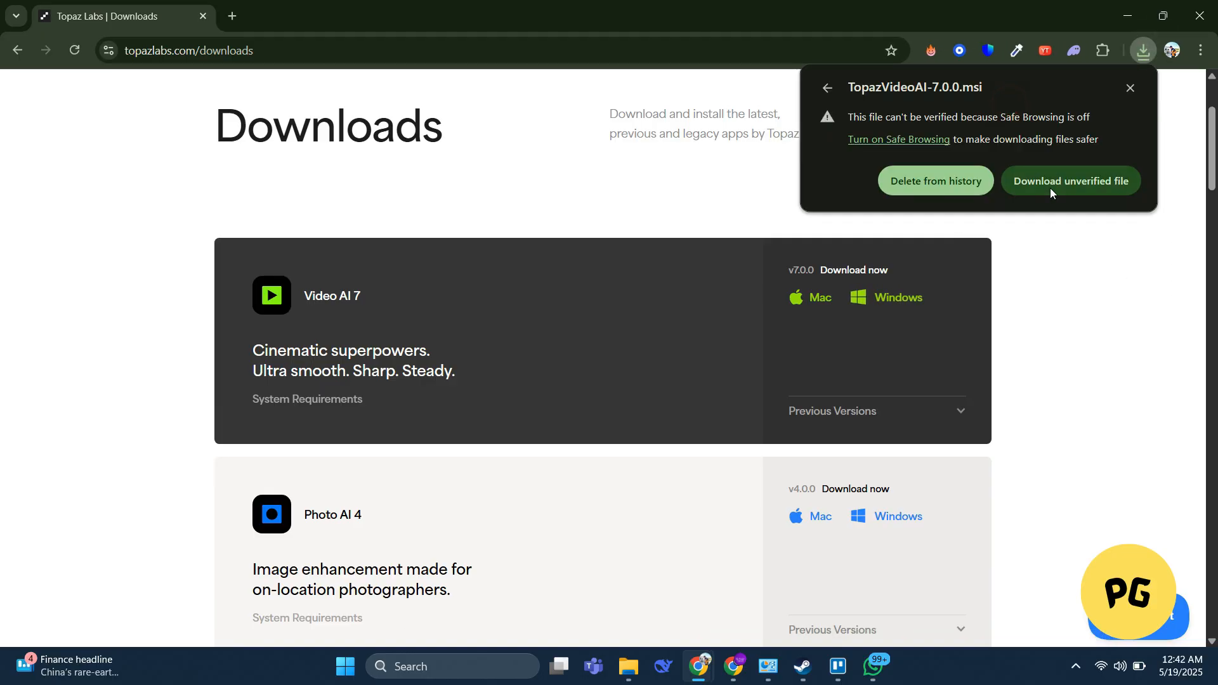
{"action": "left_click", "coordinate": [1142, 51]}
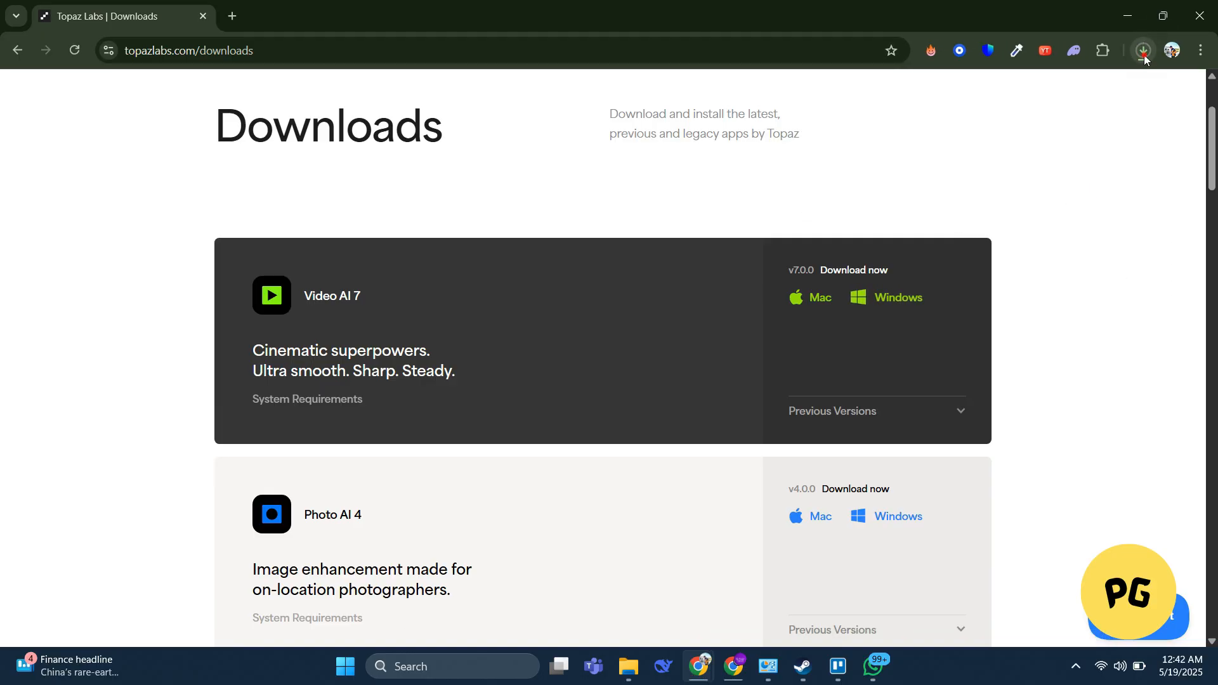
Launch the finished TopazVideoAI-7.0.0.msi from Chrome's recent downloads
{"action": "left_click", "coordinate": [1141, 49]}
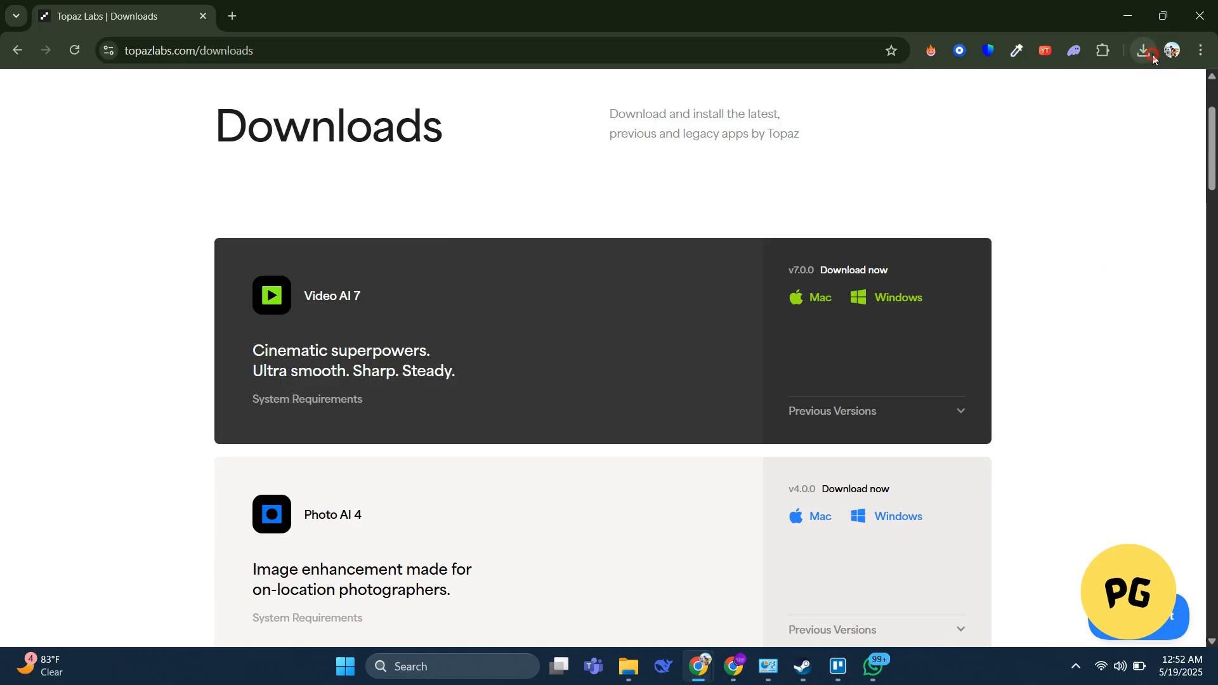
{"action": "left_click", "coordinate": [1142, 50]}
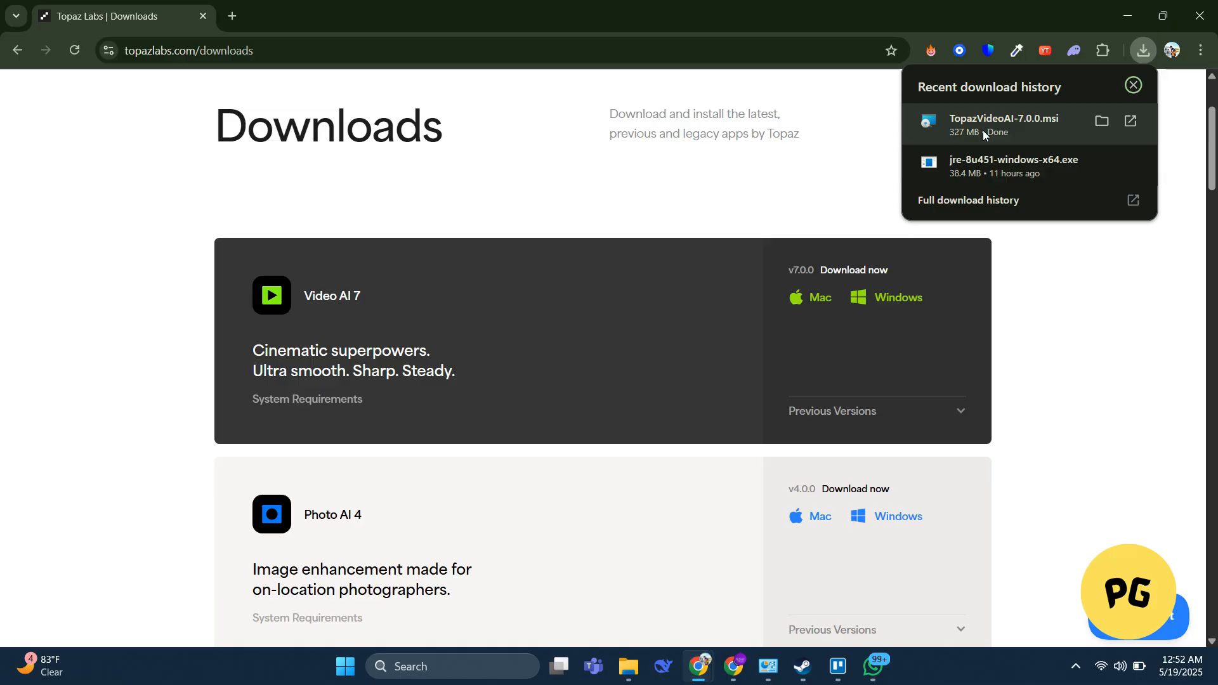
{"action": "left_click", "coordinate": [1003, 118]}
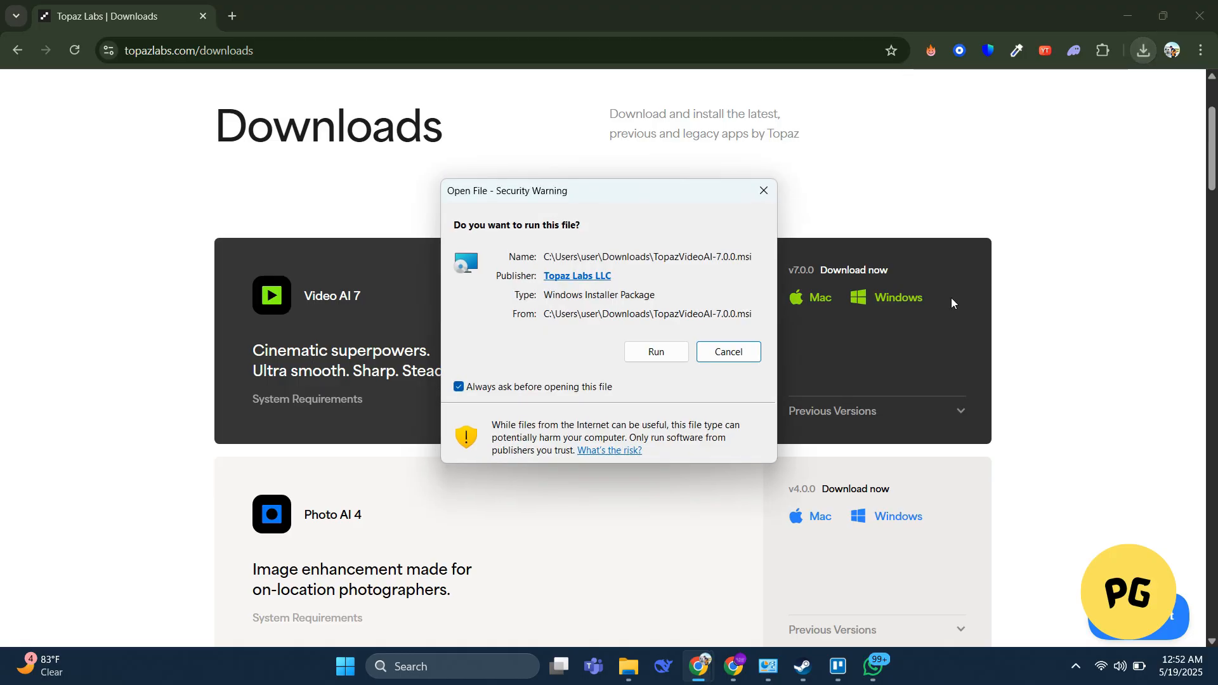
Run the installer and install Topaz Video AI to the default Program Files folder
{"action": "left_click", "coordinate": [655, 351]}
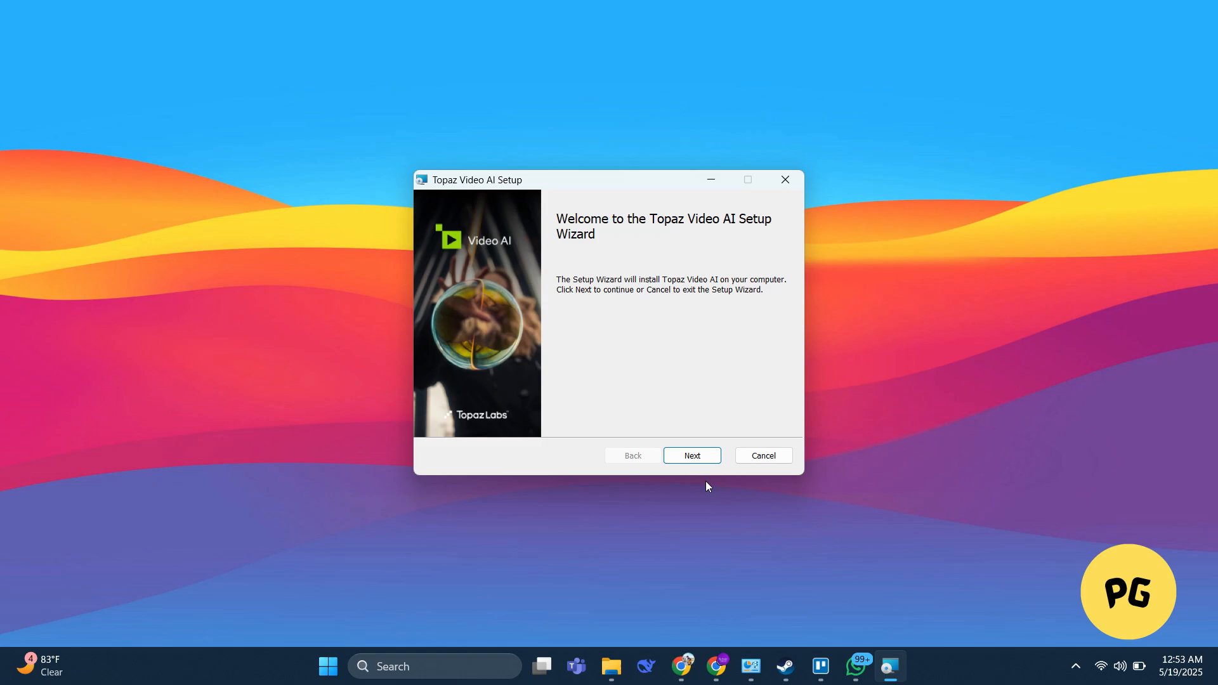
{"action": "left_click", "coordinate": [690, 455]}
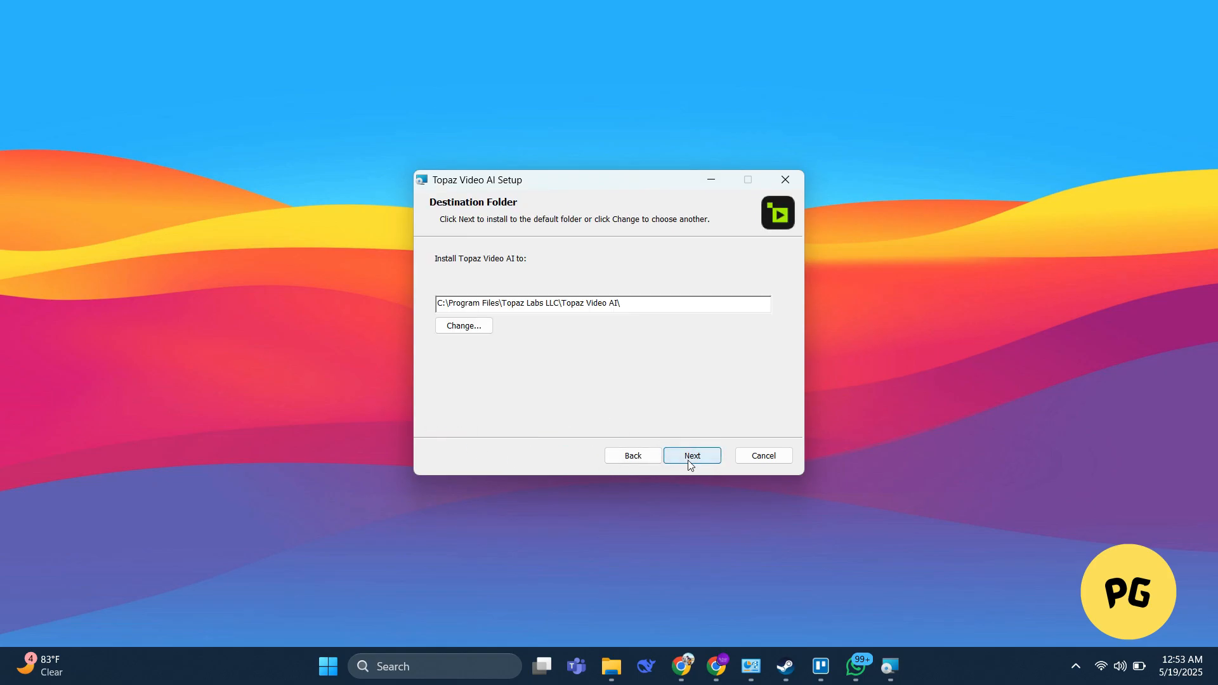
{"action": "left_click", "coordinate": [690, 455]}
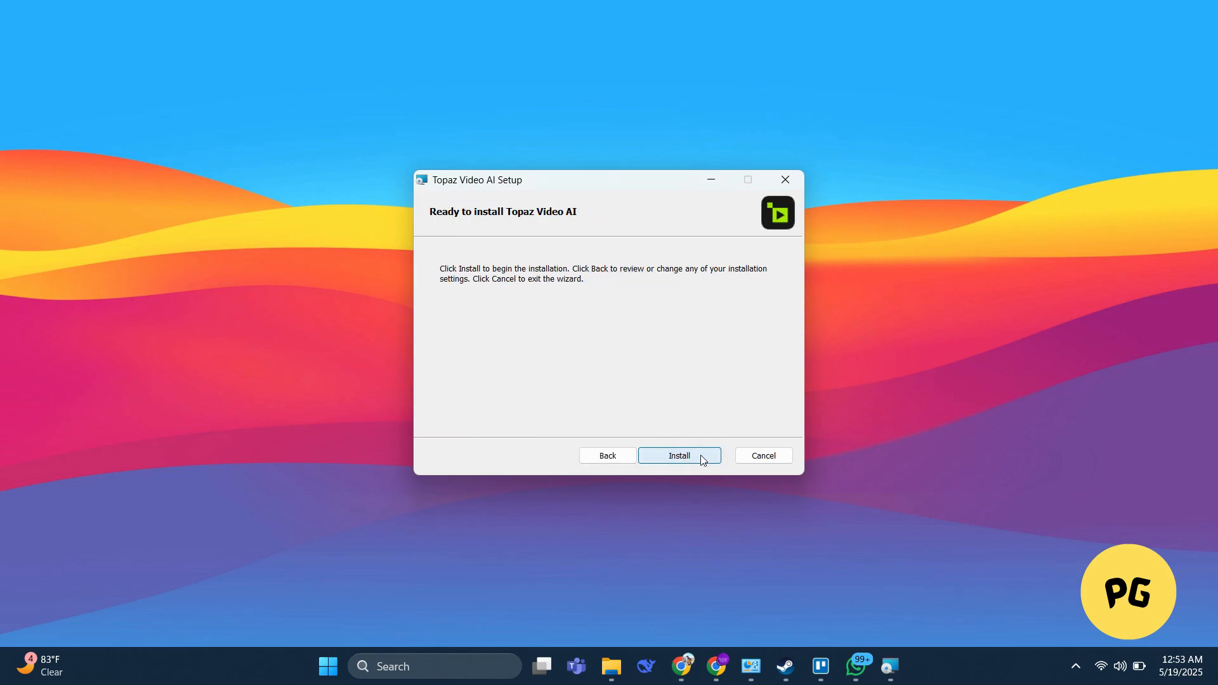
{"action": "left_click", "coordinate": [677, 455]}
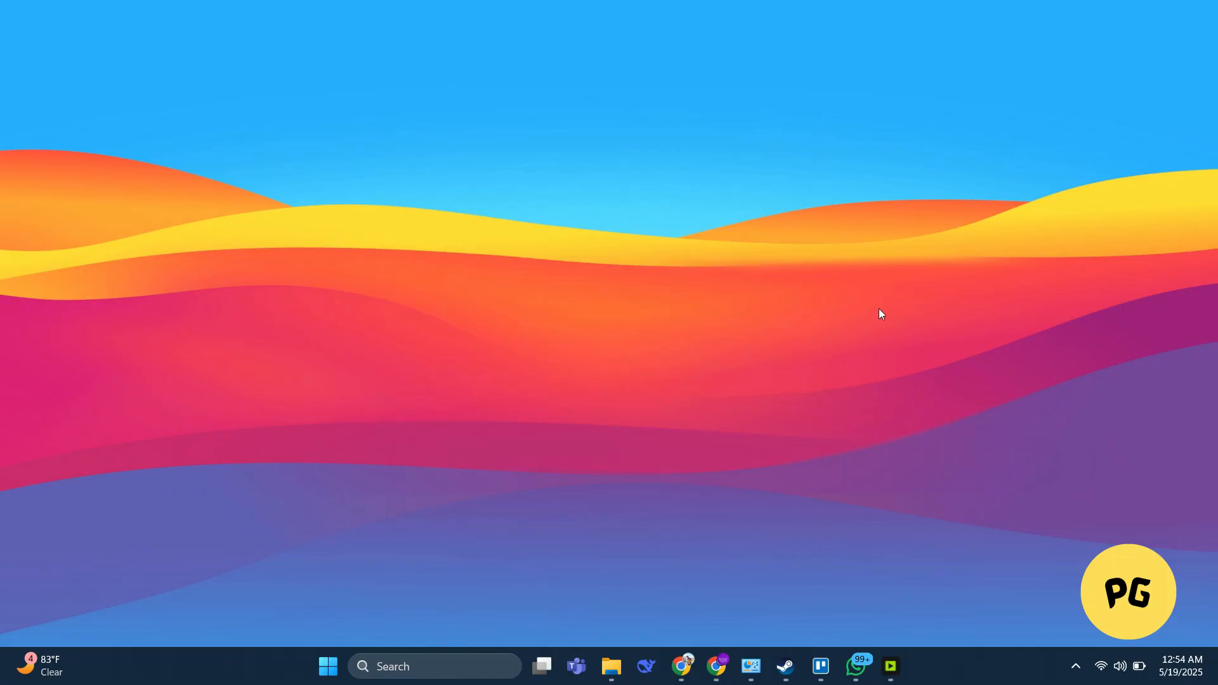
Launch Topaz Video AI 7 from the taskbar to its empty Default project
{"action": "left_click", "coordinate": [889, 666]}
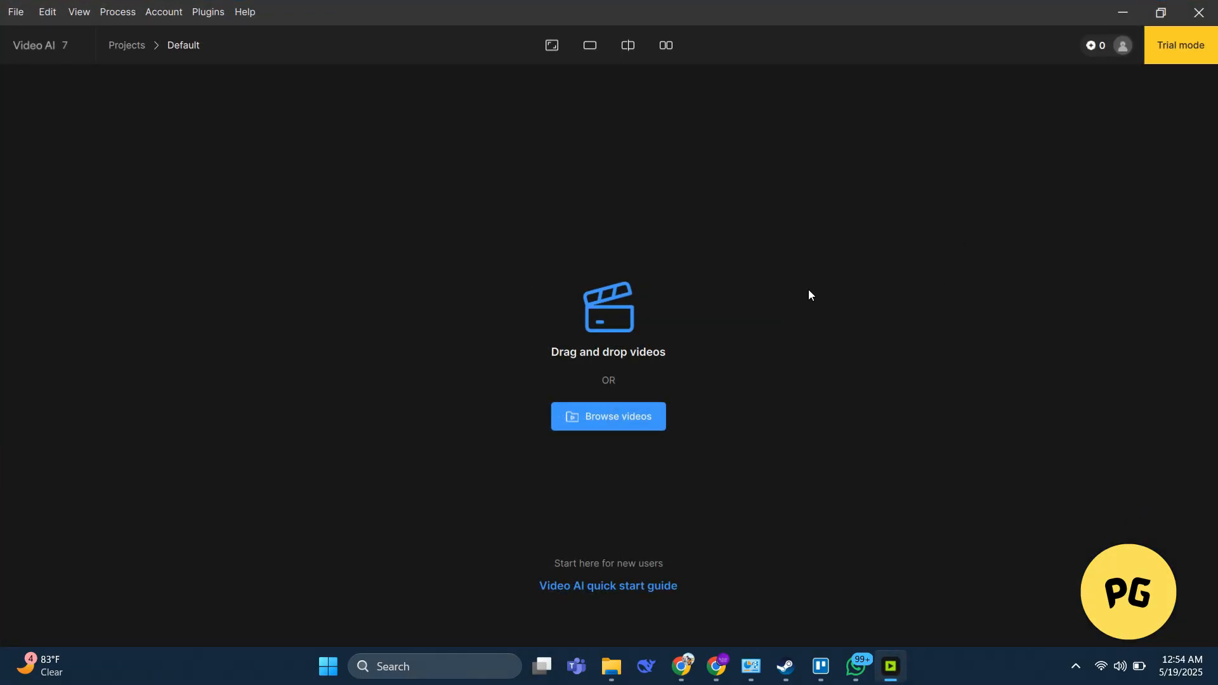
{"action": "mouse_move", "coordinate": [768, 249]}
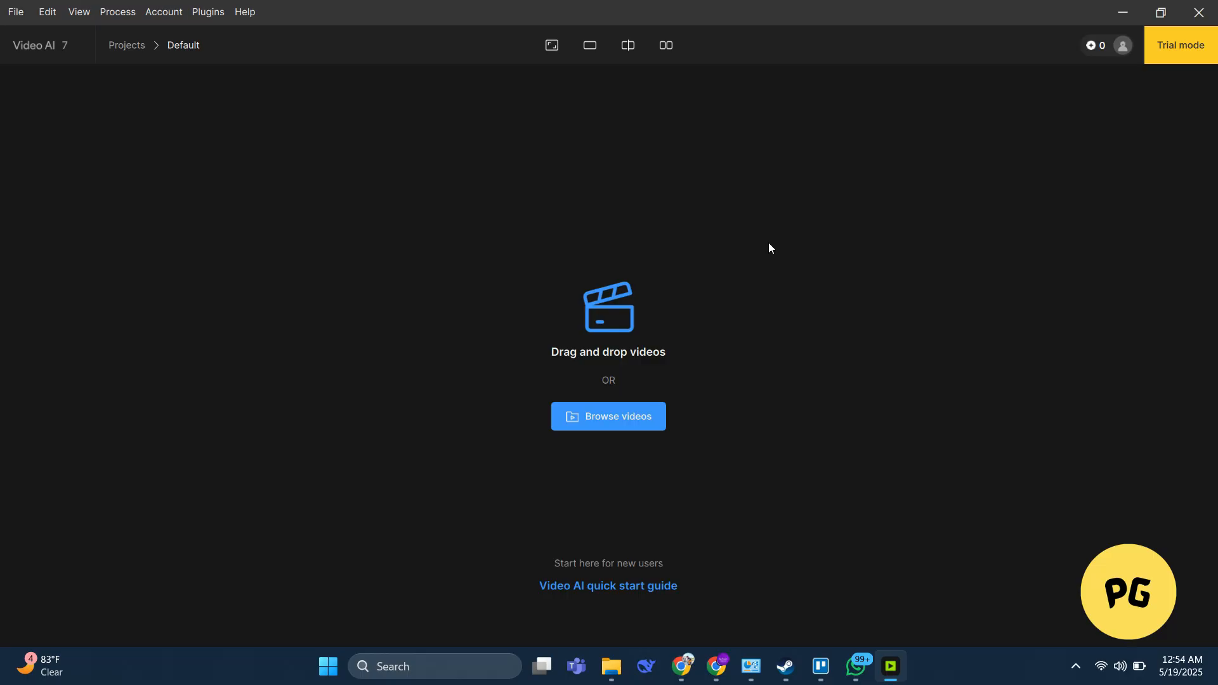
{"action": "mouse_move", "coordinate": [121, 25]}
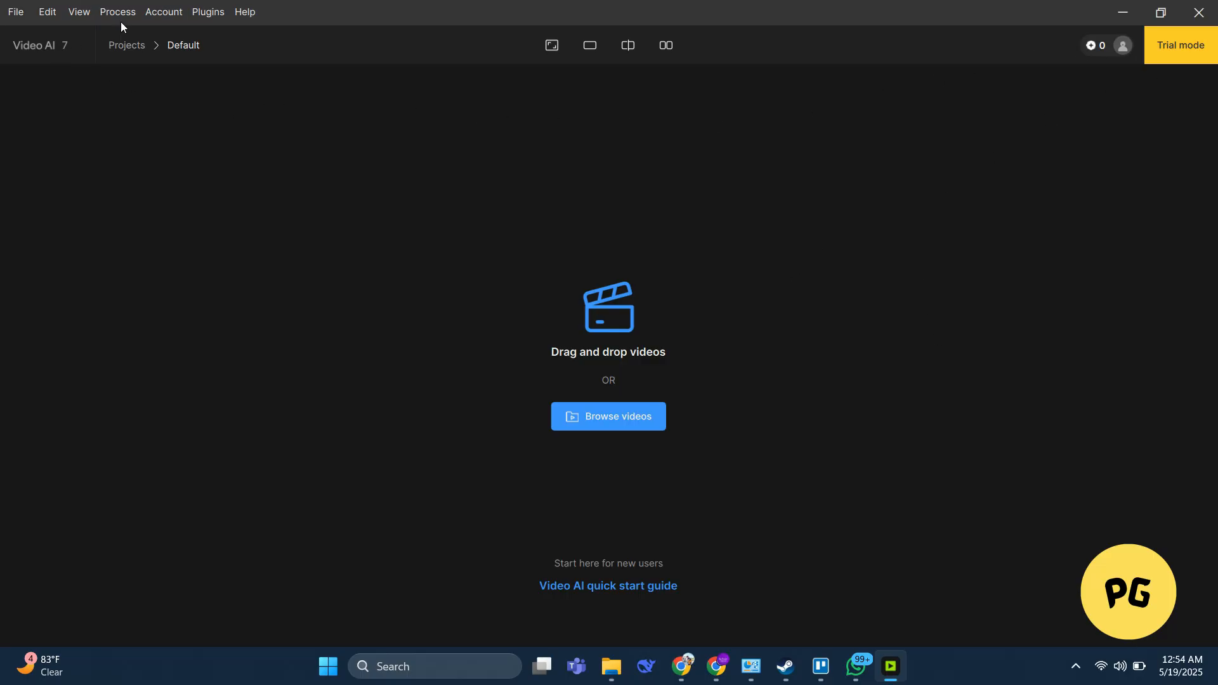
{"action": "mouse_move", "coordinate": [905, 272]}
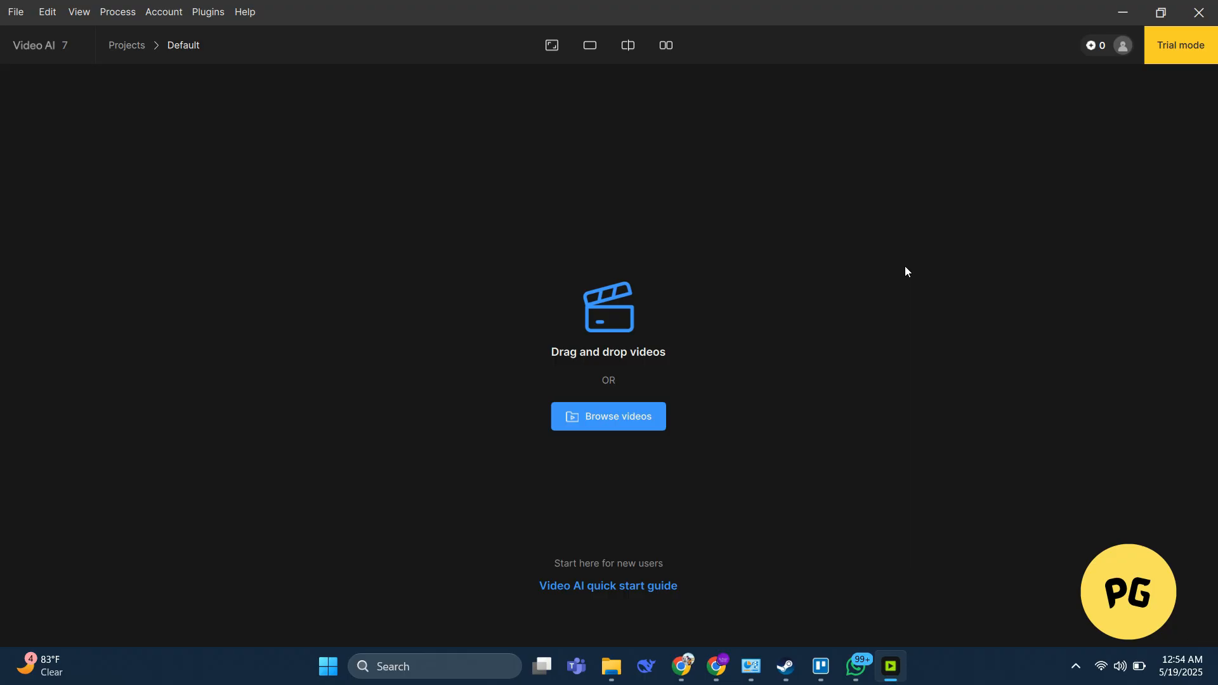
{"action": "mouse_move", "coordinate": [901, 302]}
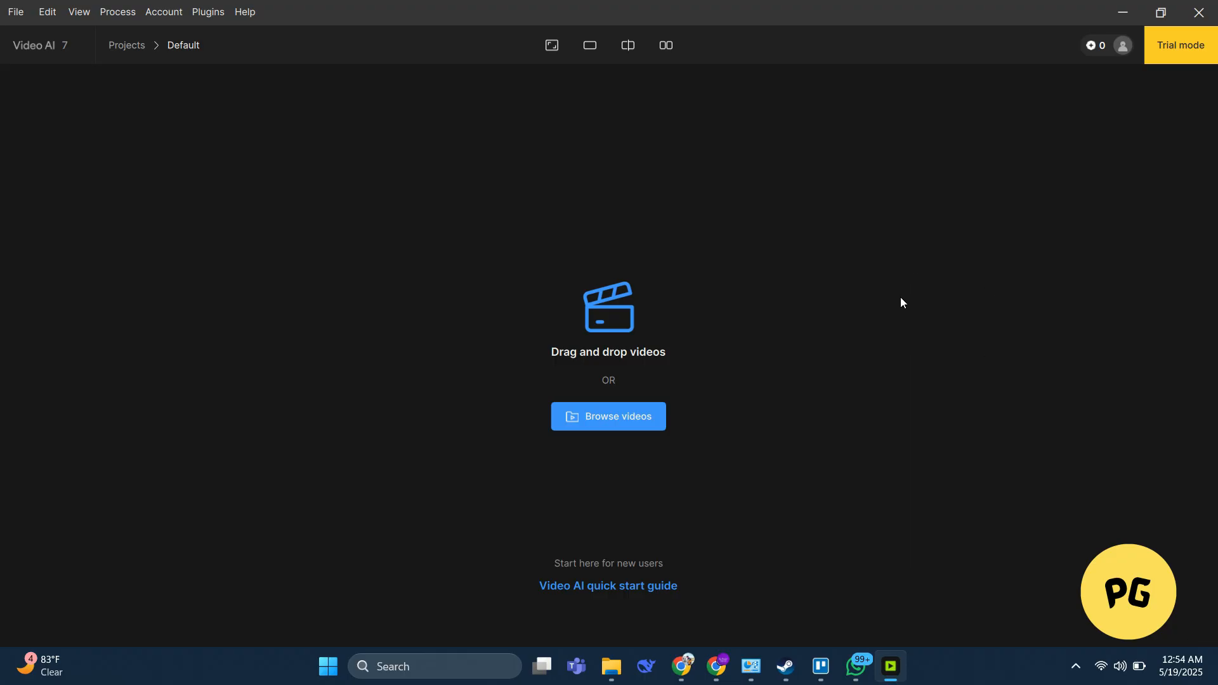